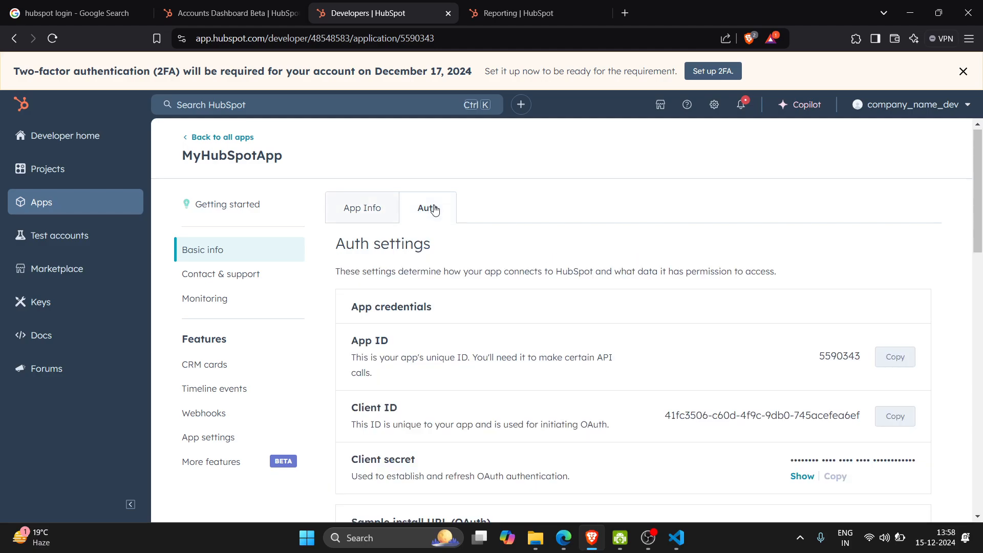
Step: Show MyHubSpotApp's Auth settings with its app ID, client ID and client secret
left_click(534, 537)
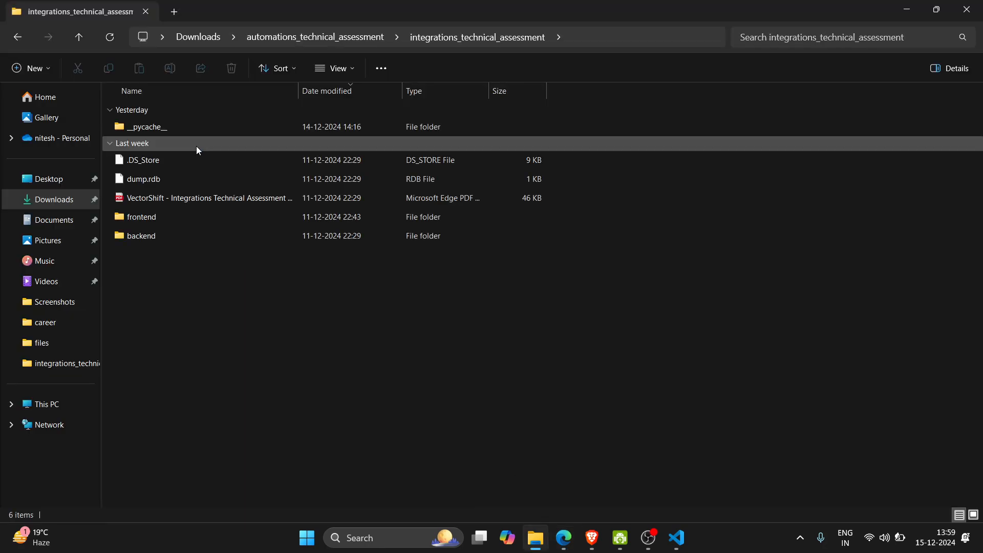
left_click(676, 542)
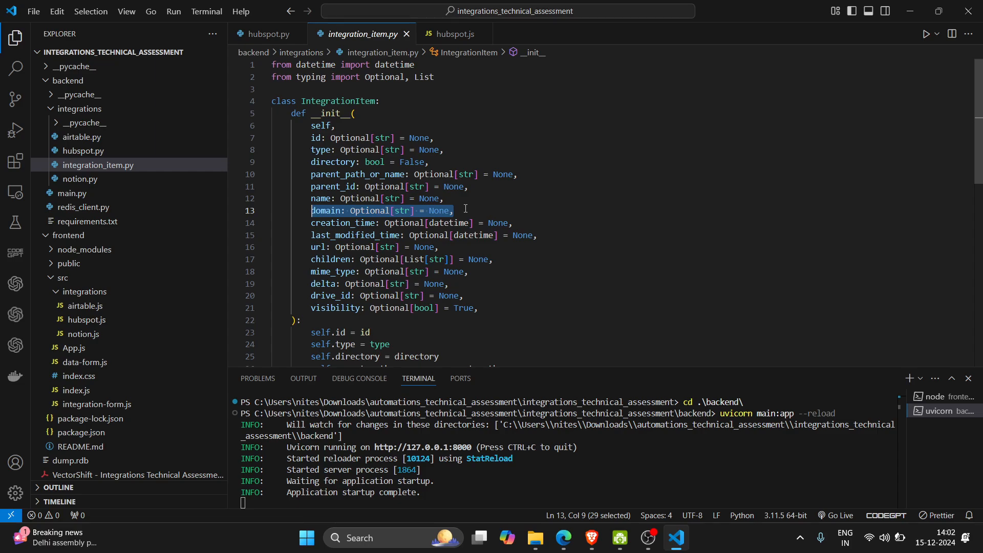
Step: Switch to hubspot.py to show the create_integration_item_metadata_object function
left_click(268, 34)
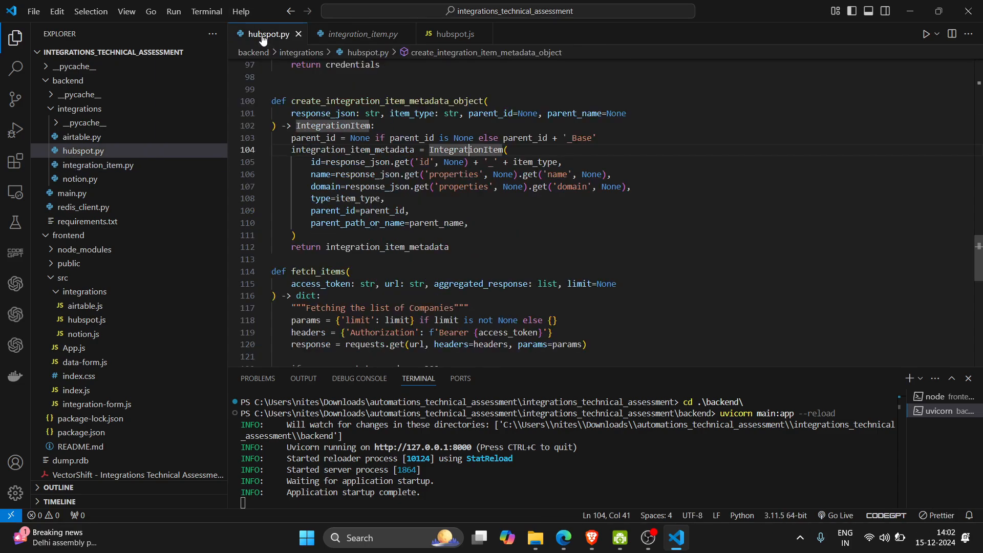